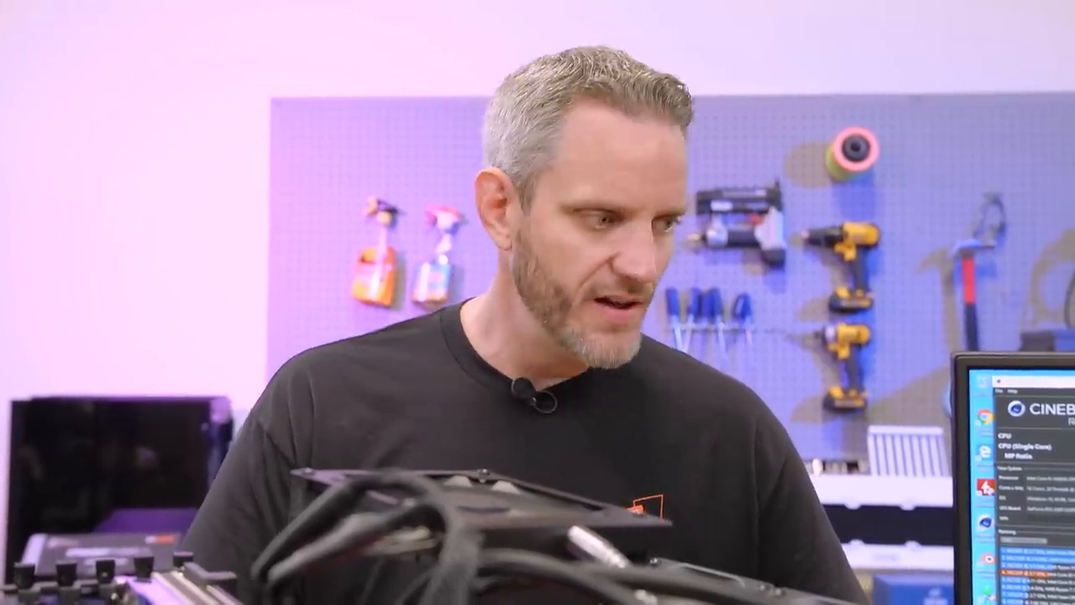
left_click(154, 534)
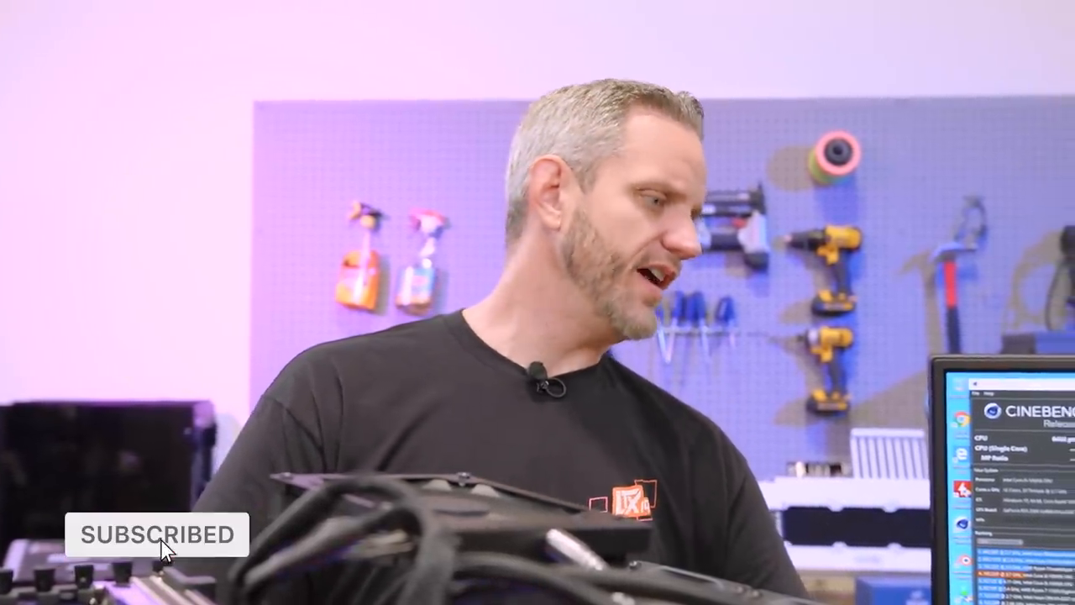